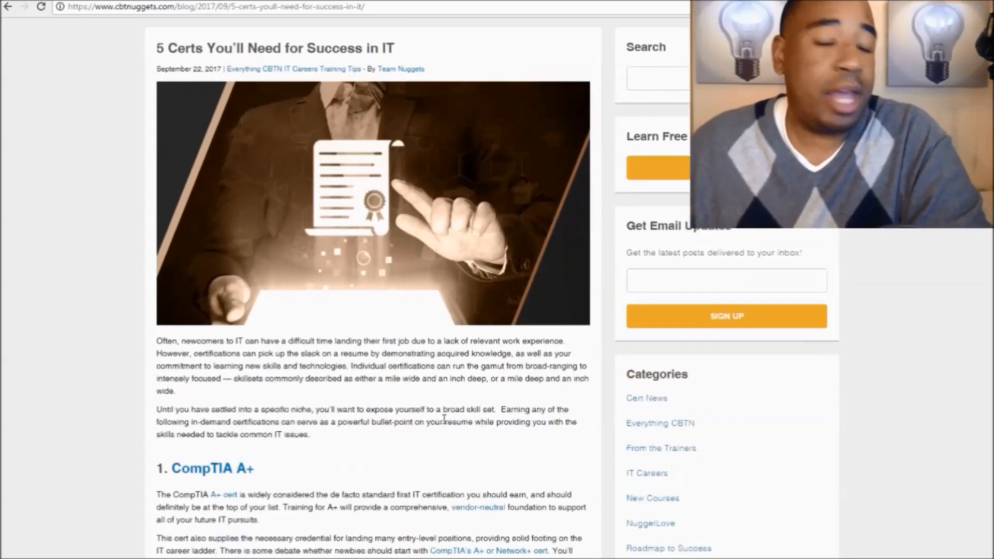
pyautogui.scroll(-3)
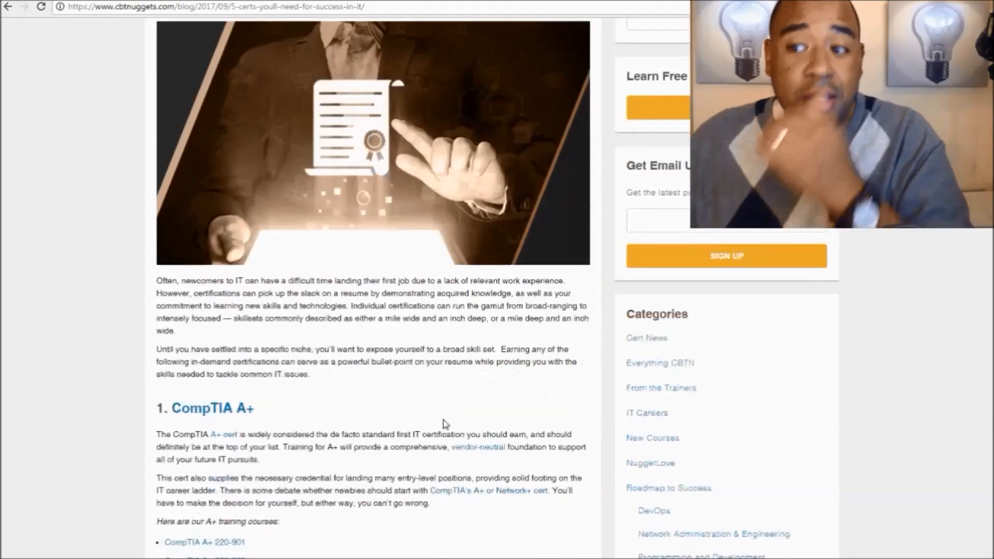
pyautogui.scroll(-3)
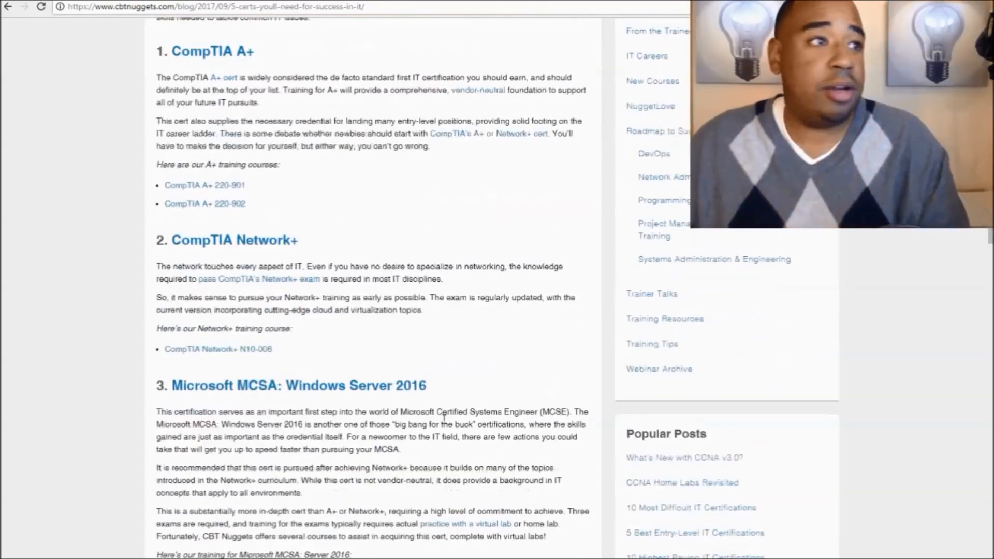
pyautogui.scroll(-3)
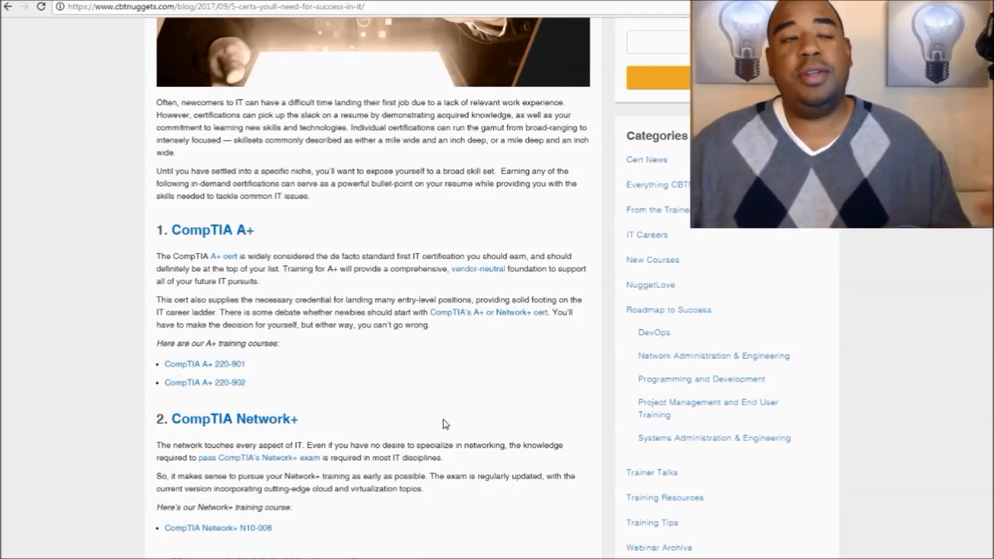
pyautogui.scroll(-3)
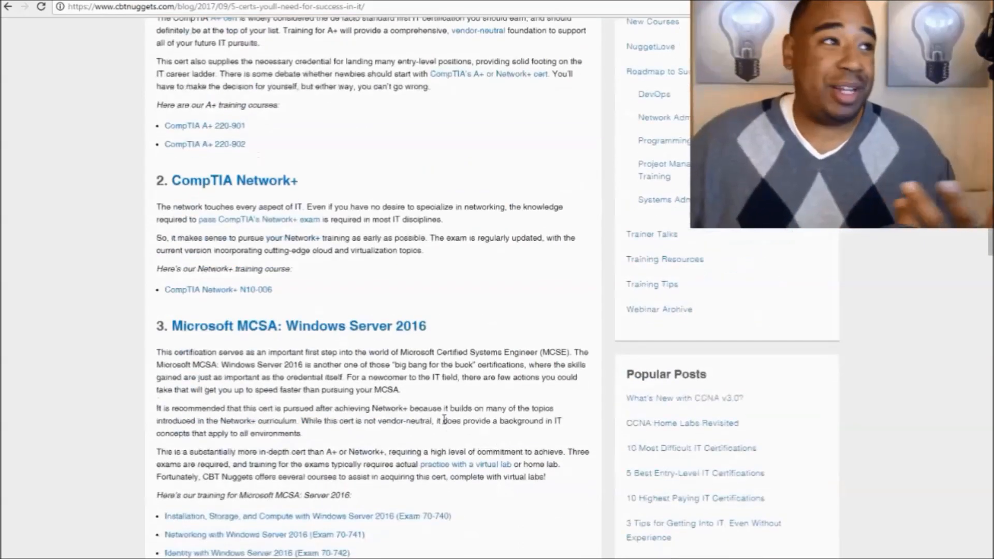